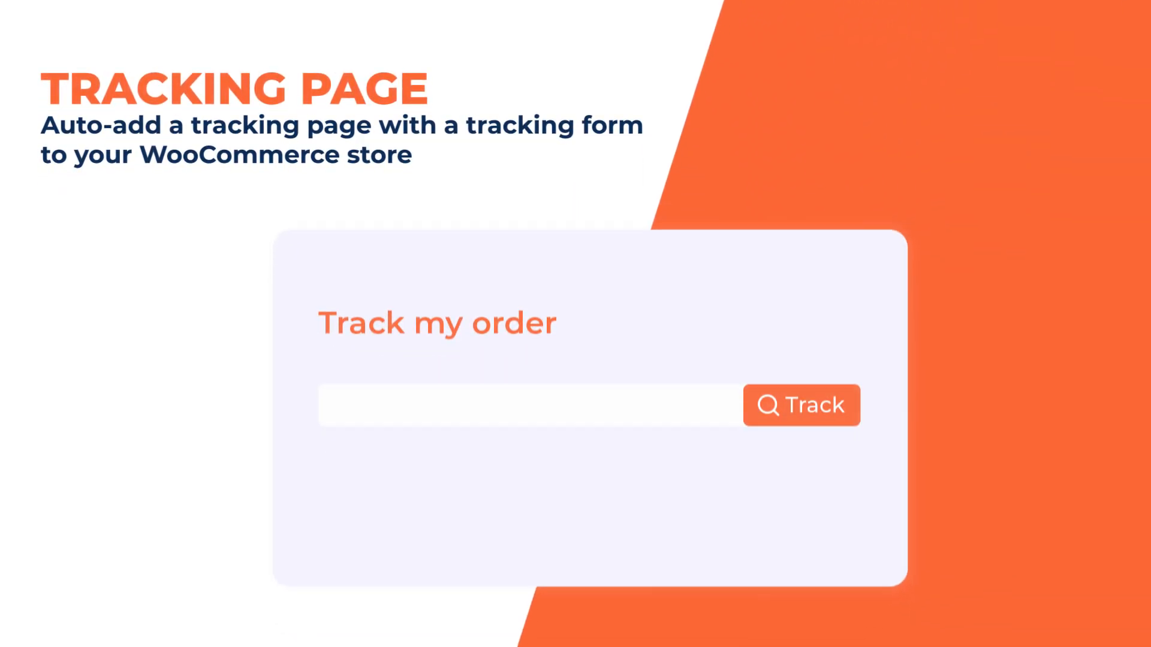
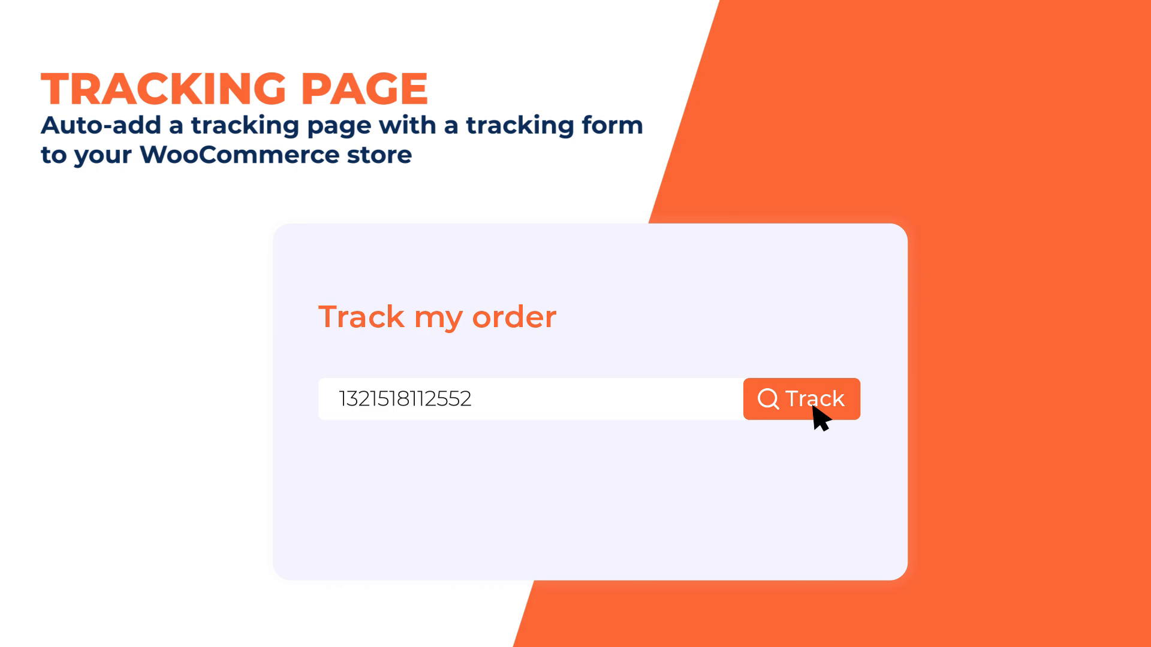
{"action": "left_click", "coordinate": [802, 399]}
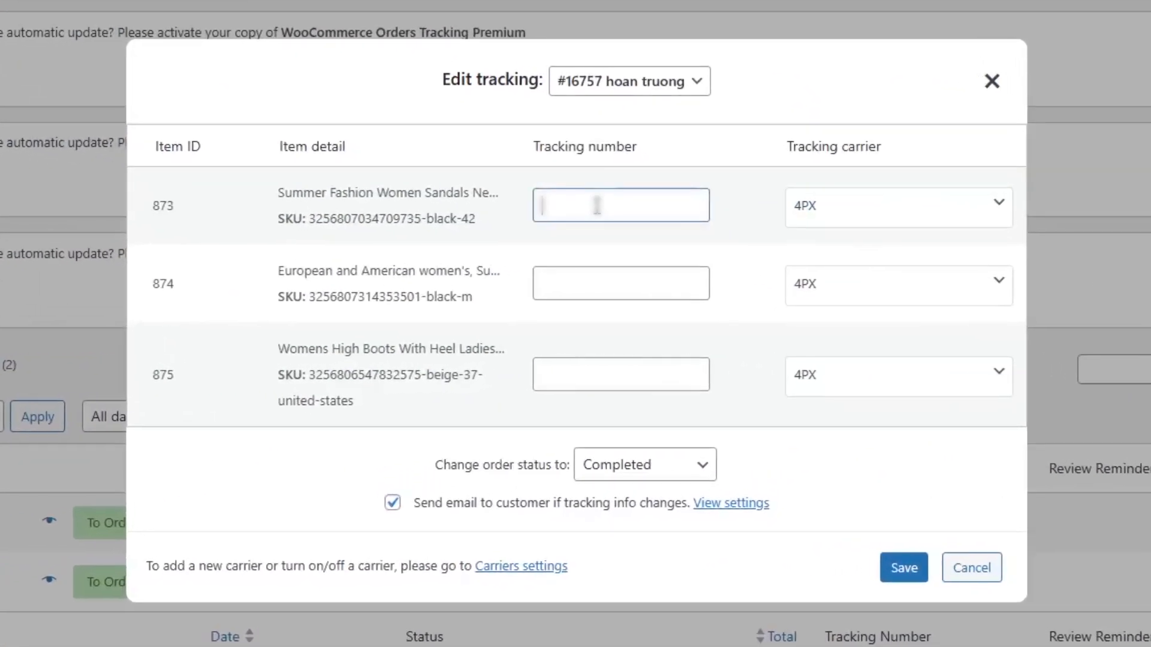
{"action": "left_click", "coordinate": [897, 205]}
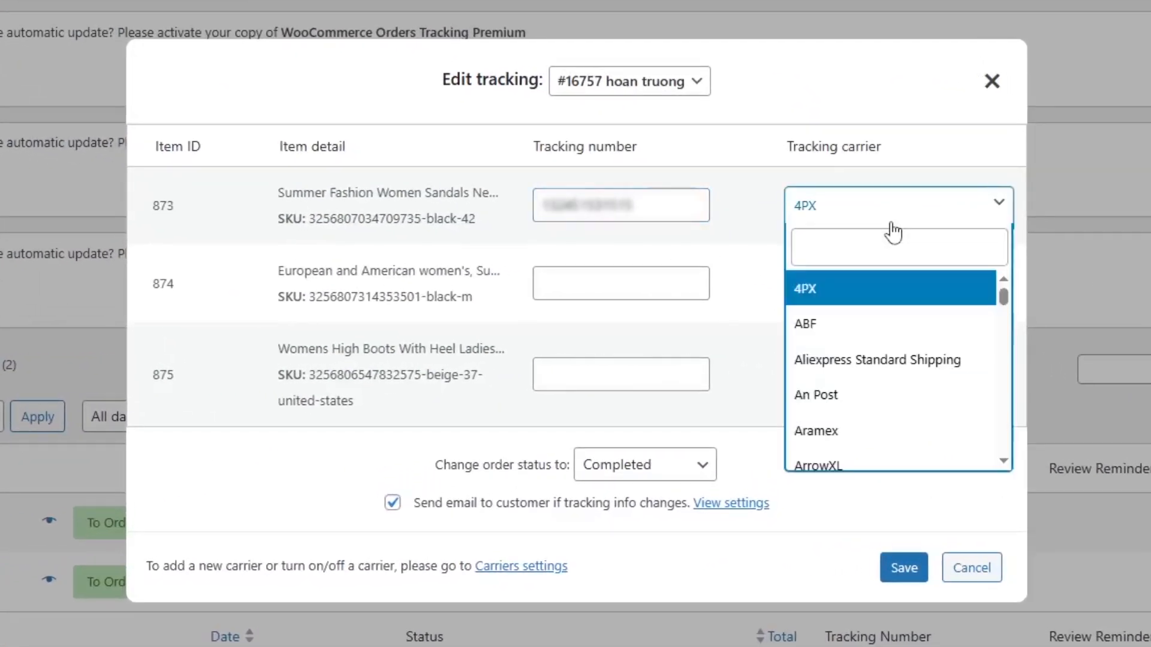
{"action": "left_click", "coordinate": [875, 360]}
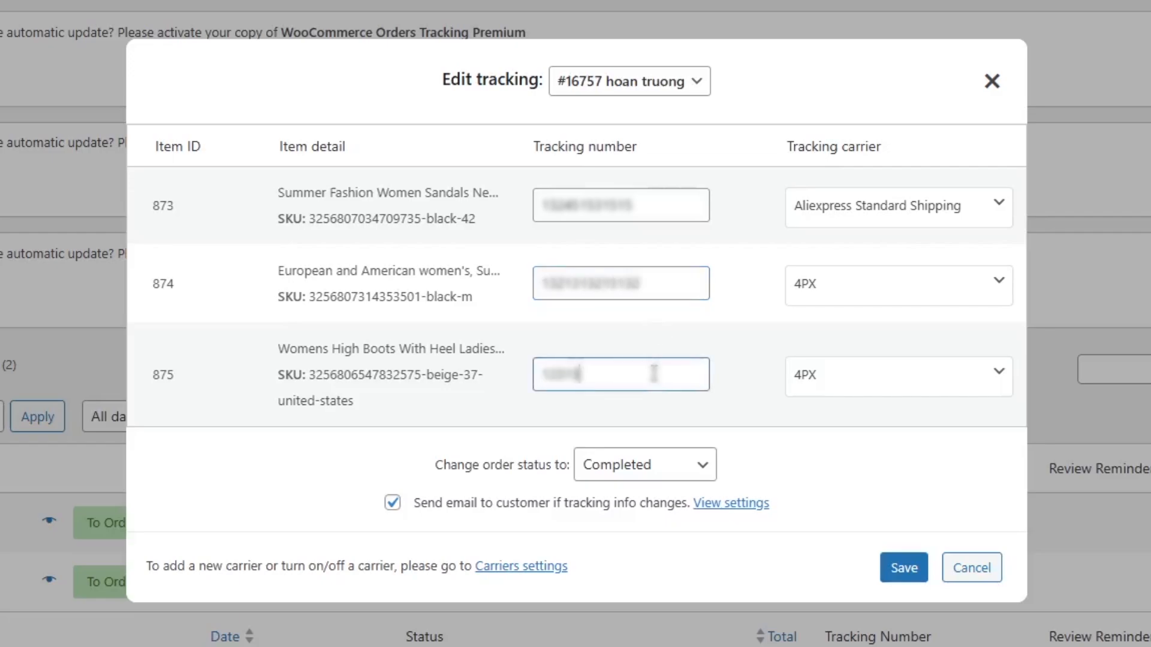
{"action": "left_click", "coordinate": [897, 375]}
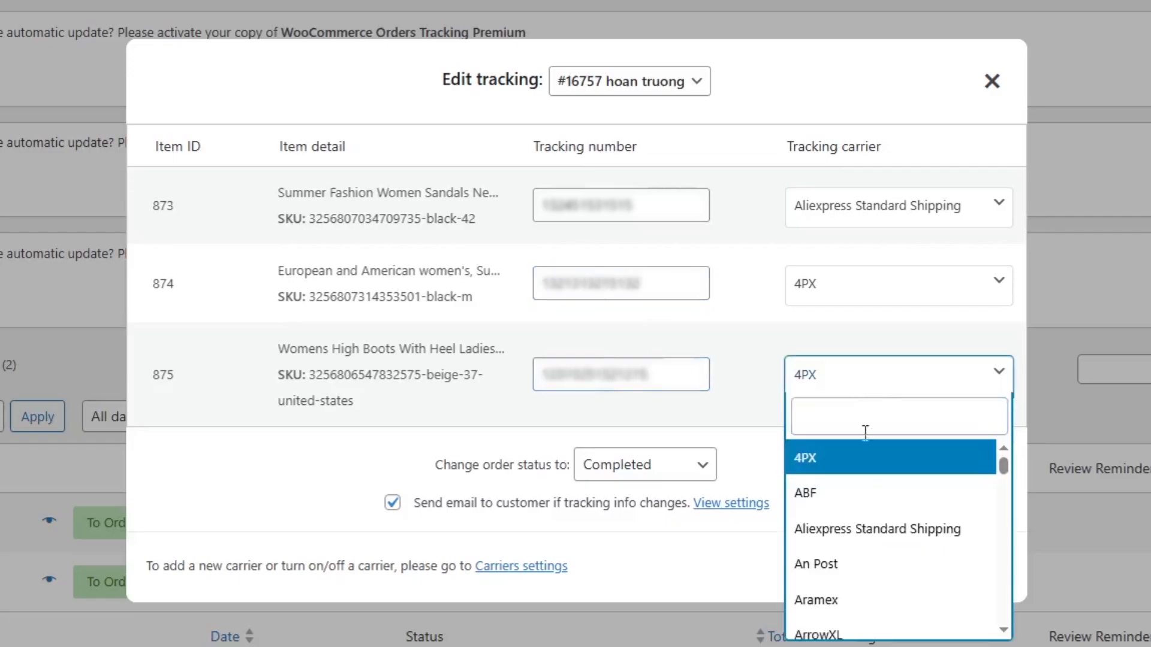
{"action": "scroll", "scroll_direction": "down", "scroll_amount": 3}
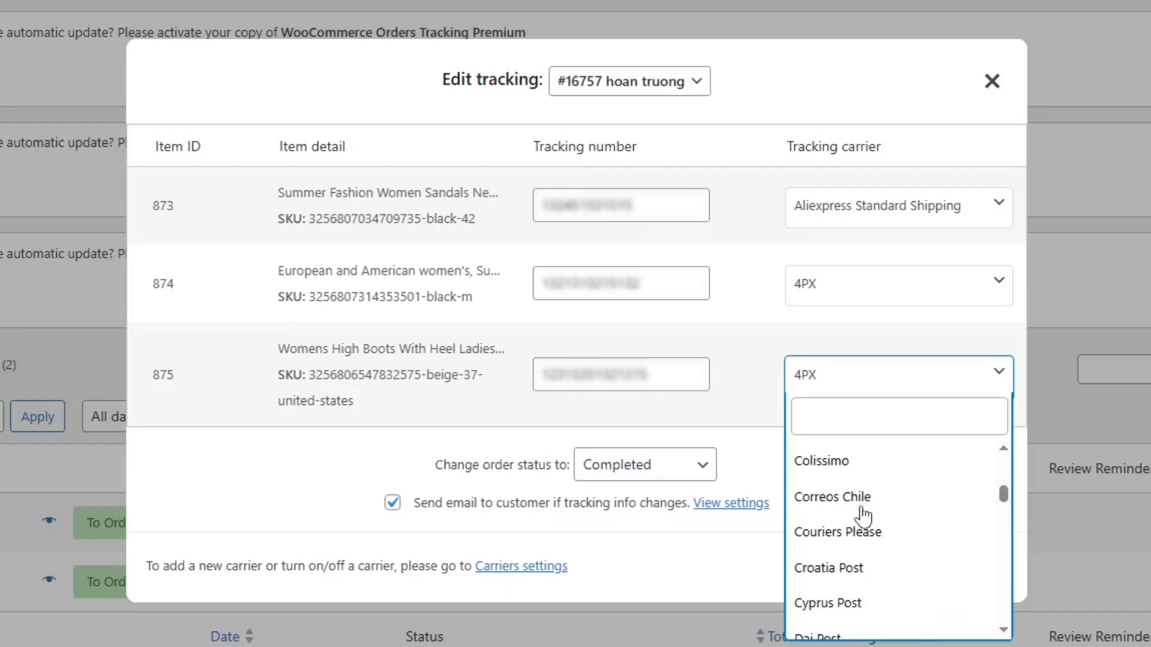
{"action": "scroll", "scroll_direction": "down", "scroll_amount": 3}
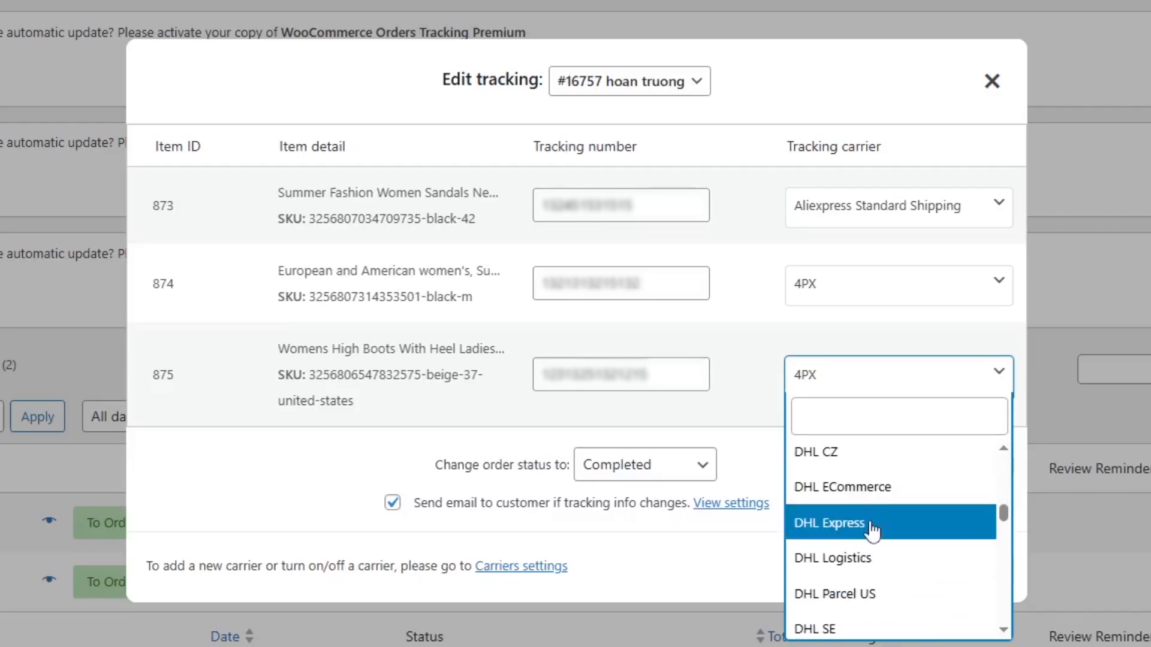
{"action": "left_click", "coordinate": [828, 522]}
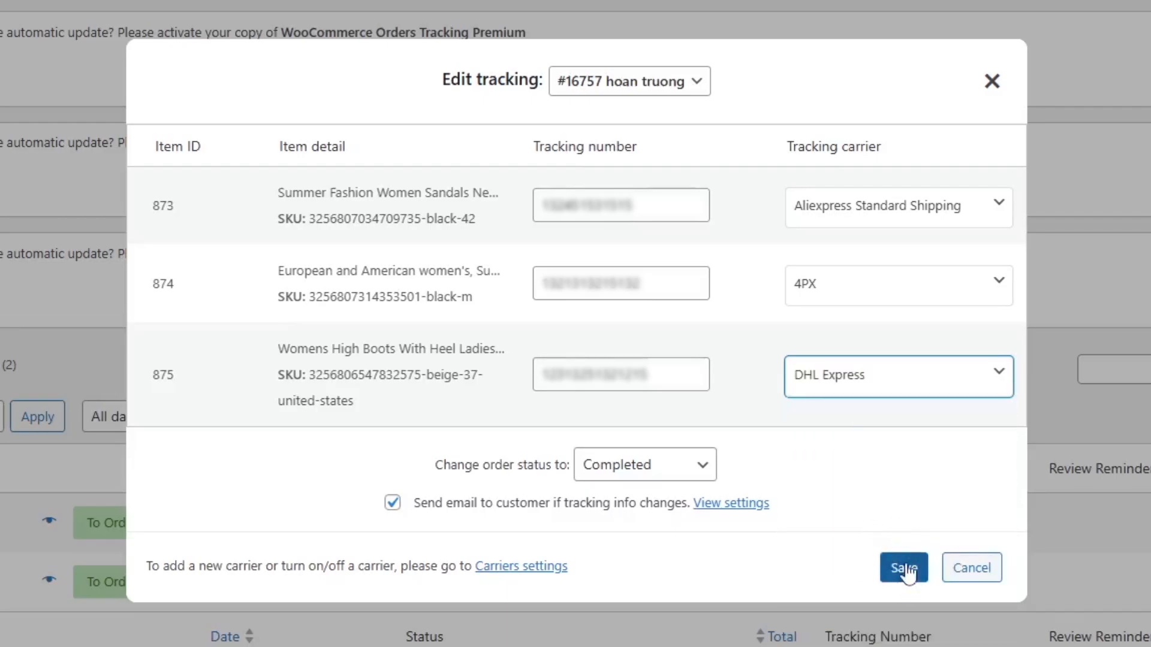
{"action": "left_click", "coordinate": [903, 567]}
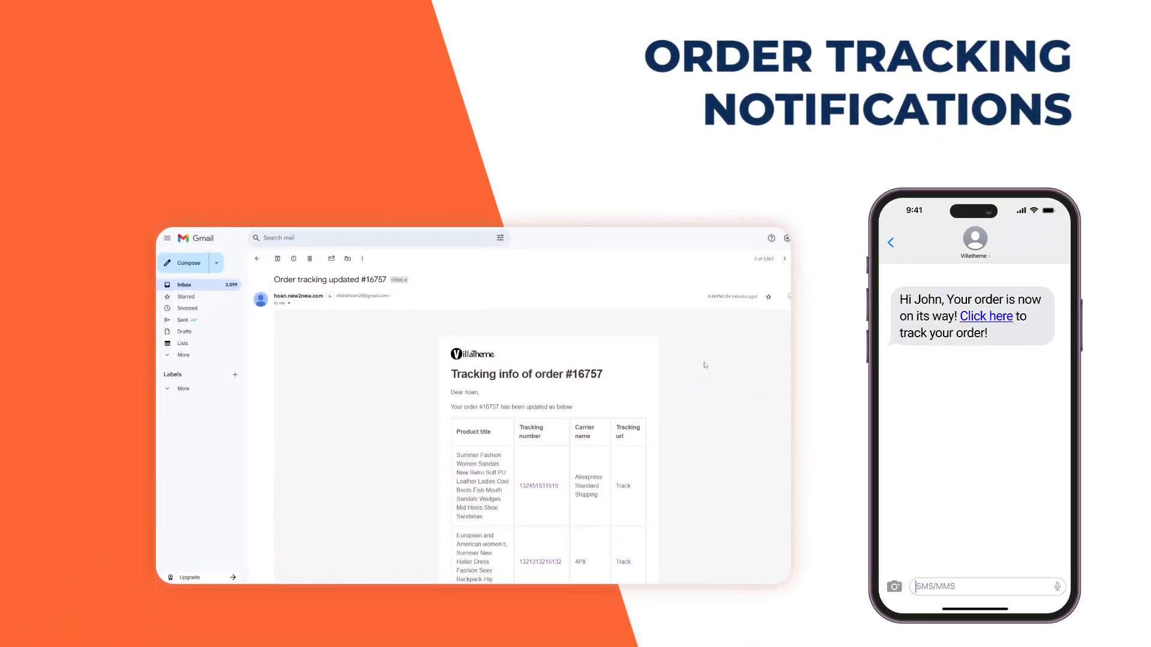
Scroll the order #16757 tracking email to the end of its three-item table
{"action": "scroll", "scroll_direction": "down", "scroll_amount": 3}
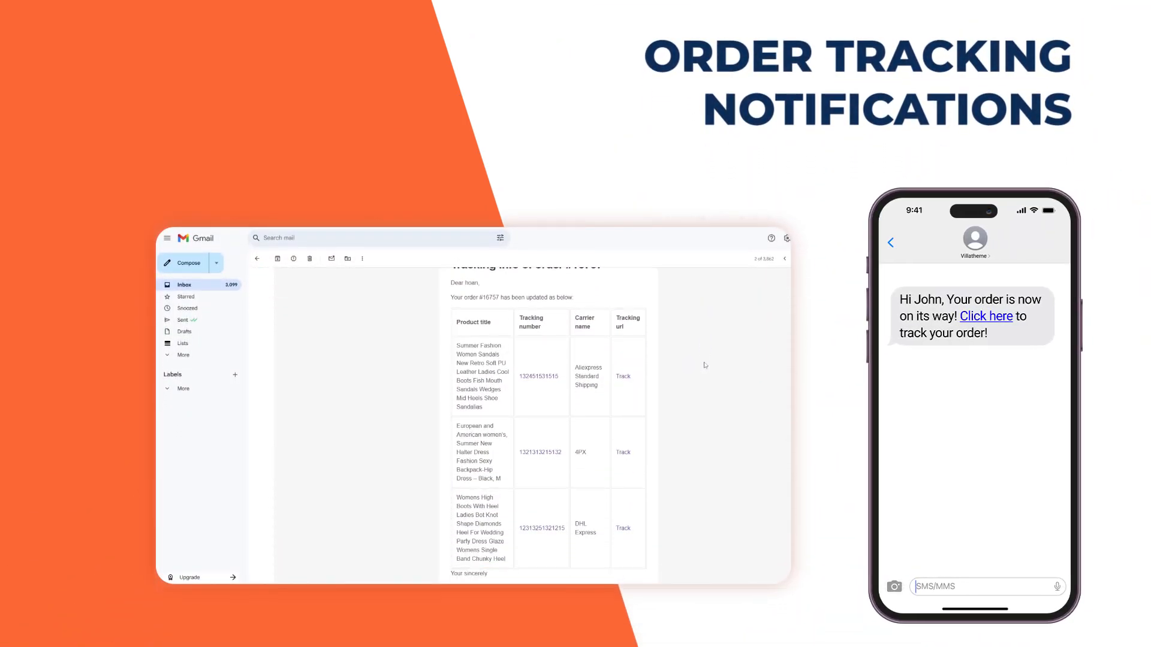
{"action": "scroll", "scroll_direction": "down", "scroll_amount": 3}
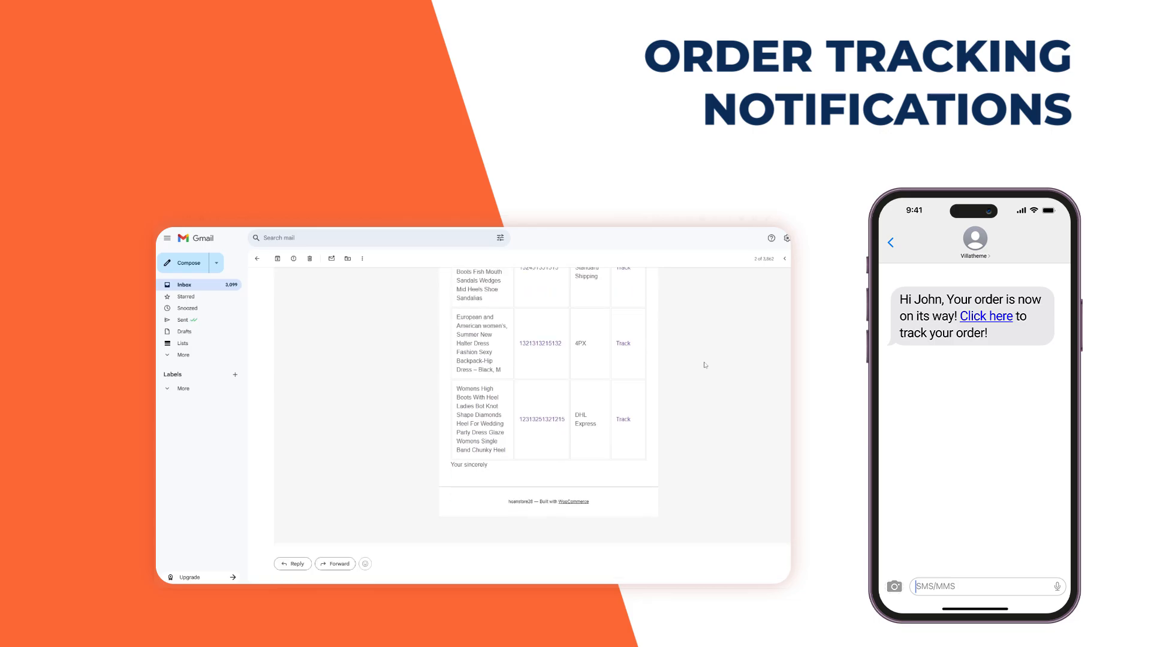